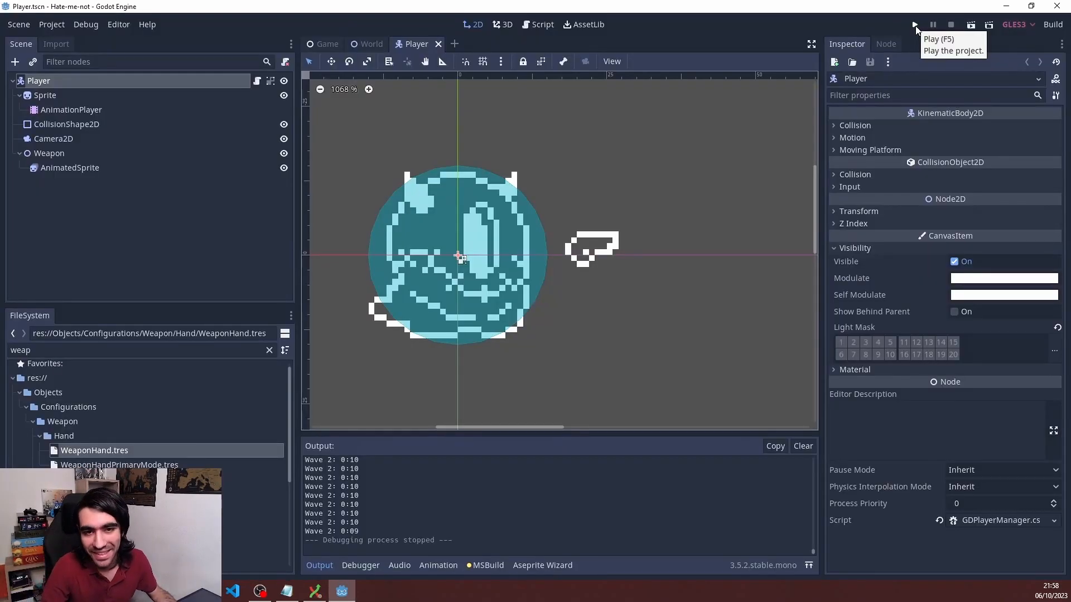
- Run the project, play through to wave 5, then stop the debugging session
left_click(915, 25)
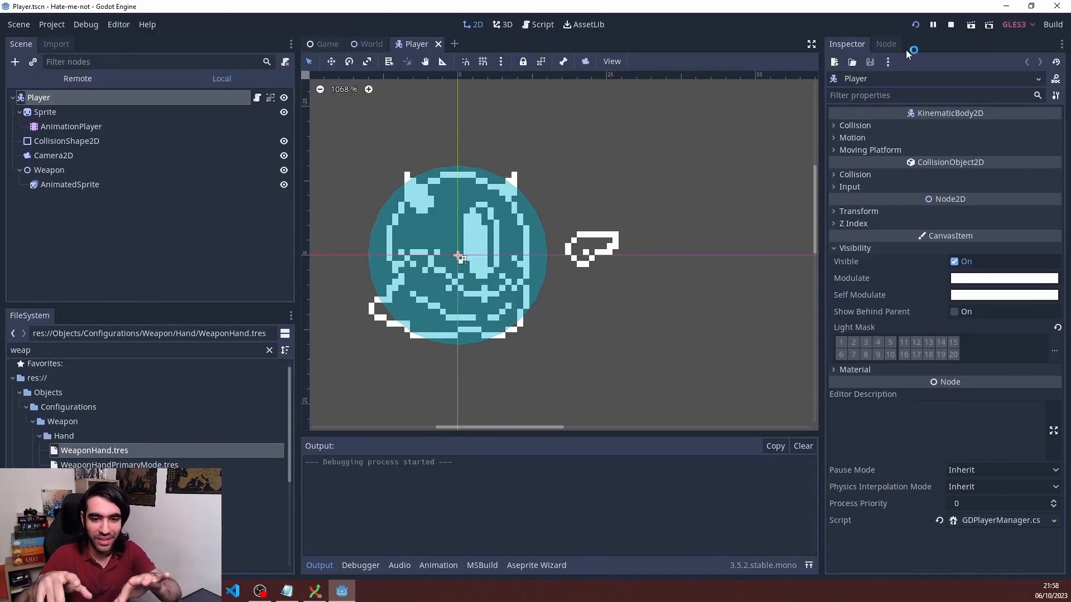
left_click(914, 25)
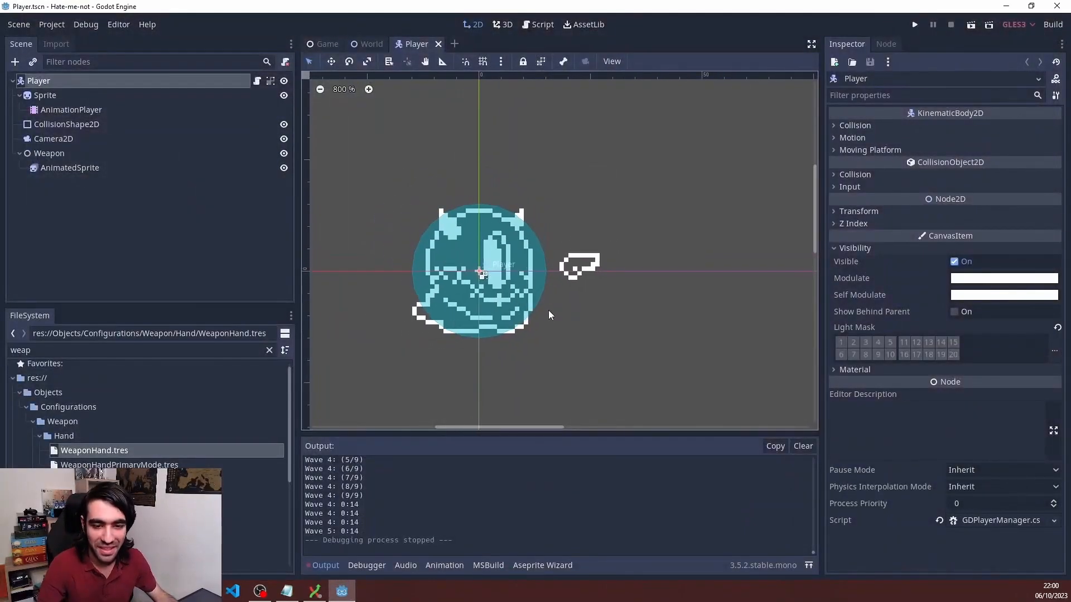
- View the UIGame scene with the Ammo and Health labels in the top HUD panel
scroll("down", 3)
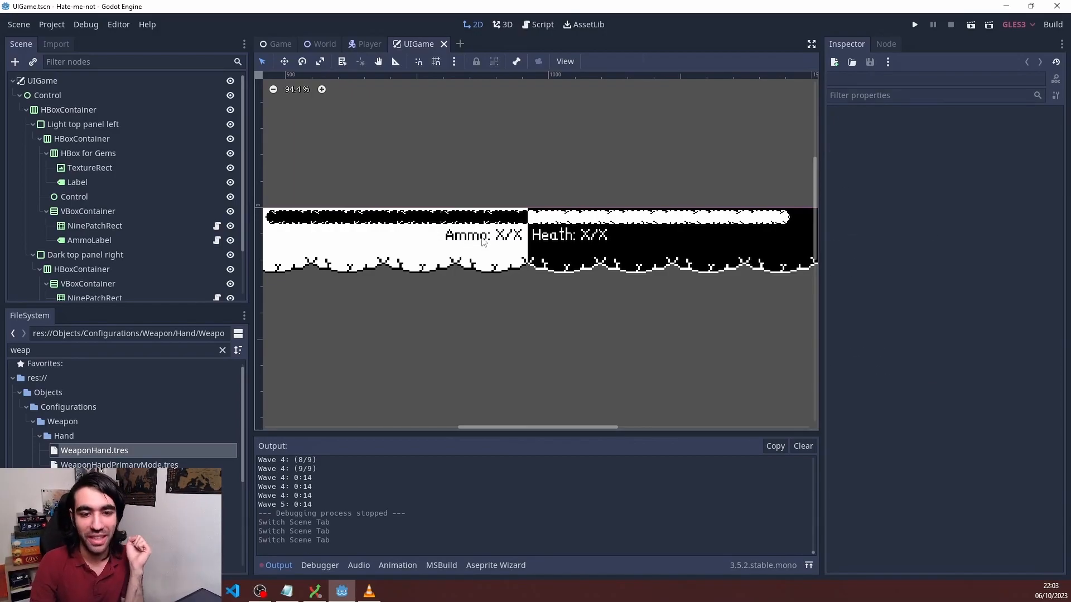
- Inspect AmmoLabel's Text Path Player>Ammo and its template 'Ammo: {Value}/50'
left_click(89, 240)
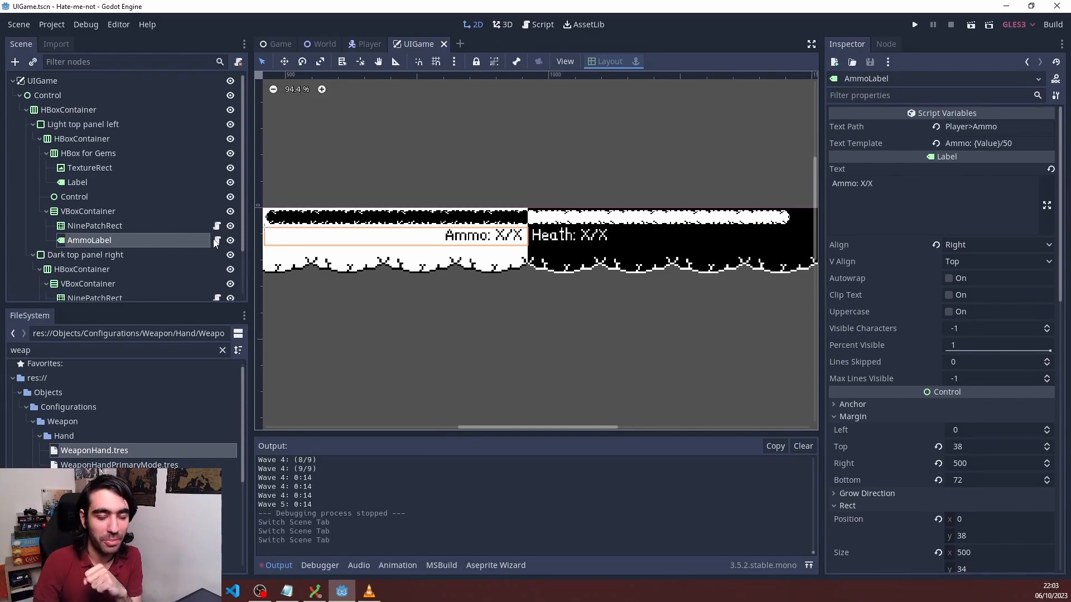
mouse_move(873, 114)
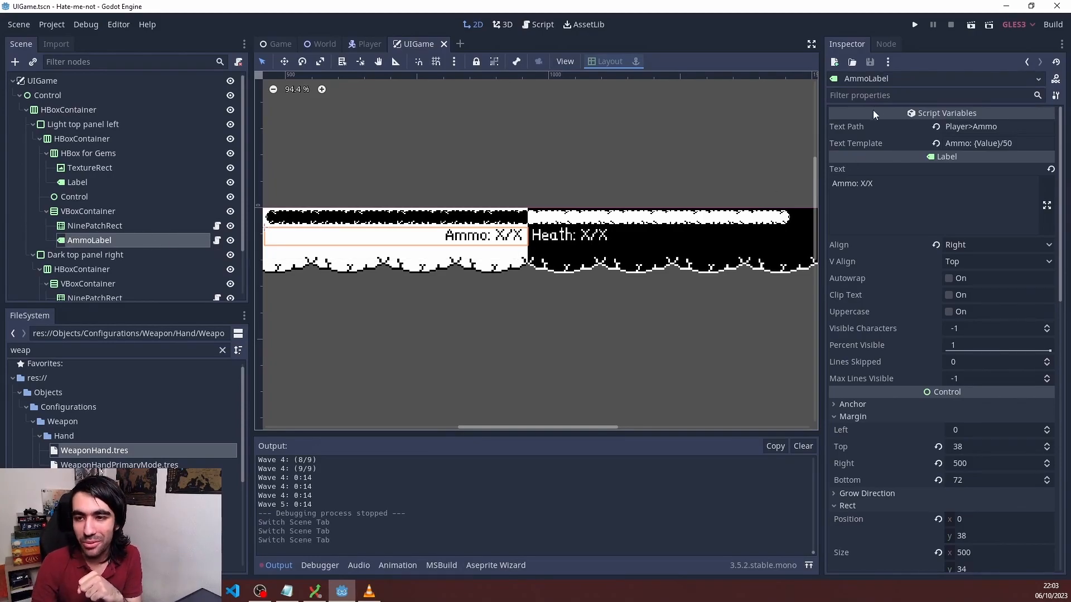
scroll("down", 3)
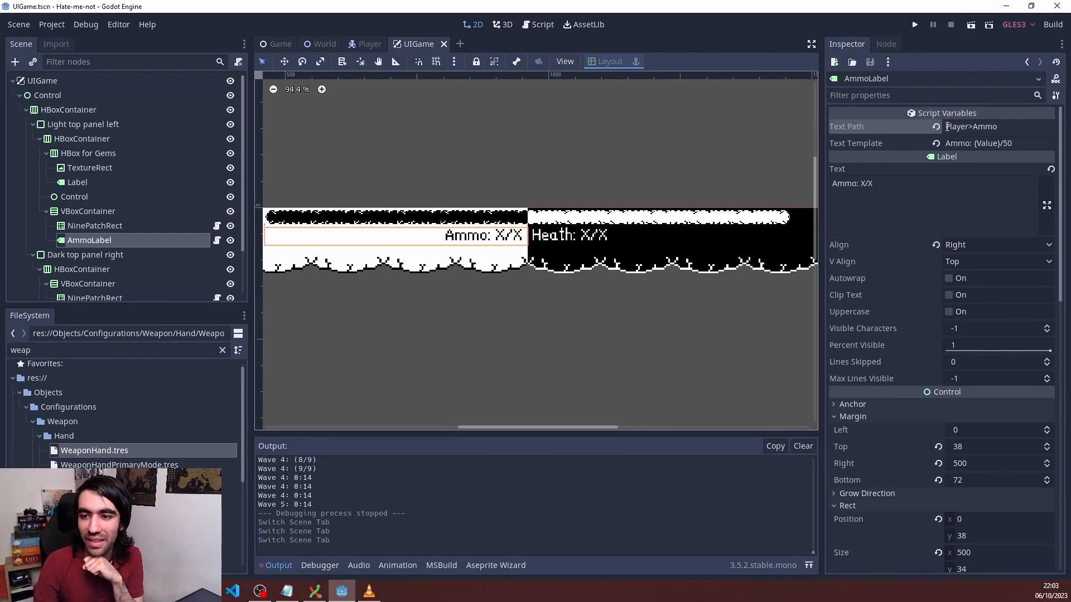
double_click(970, 127)
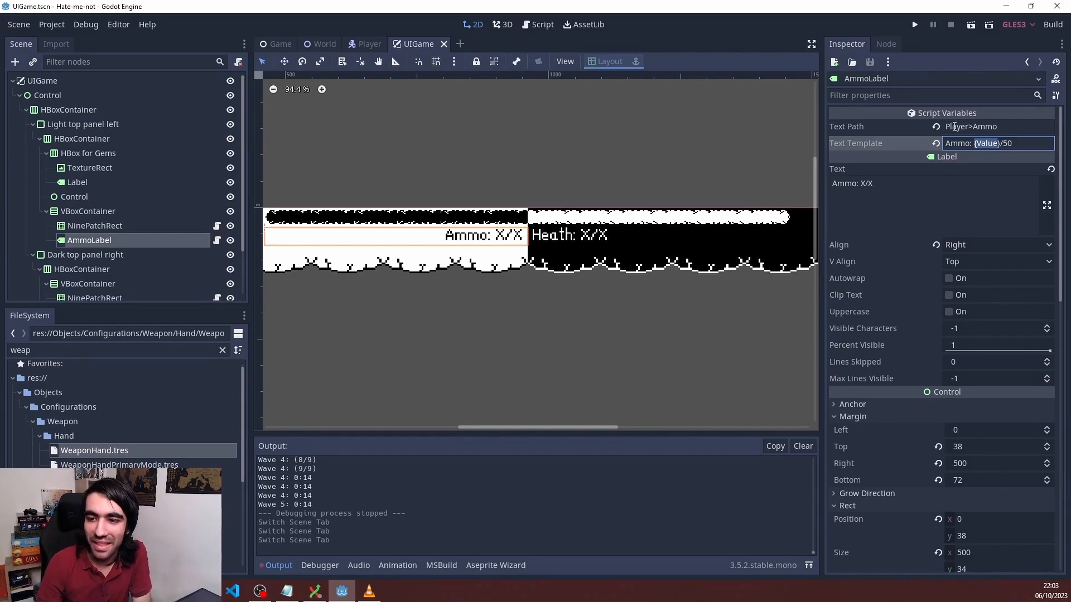
left_click(997, 127)
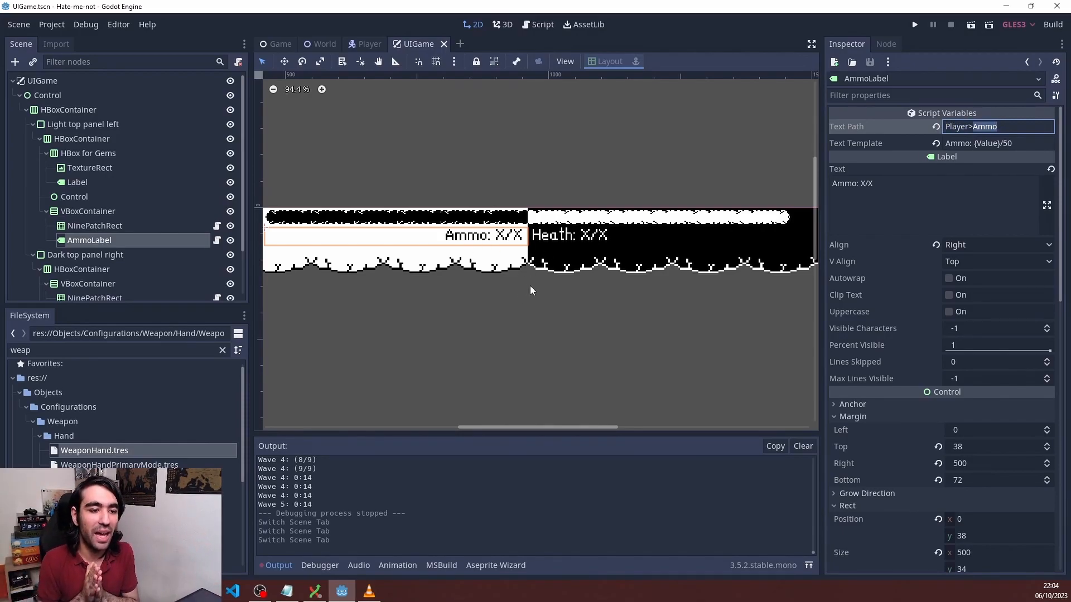
- Inspect Label Wave's wave and enemy-count template and its four WaveManager text paths
left_click(997, 143)
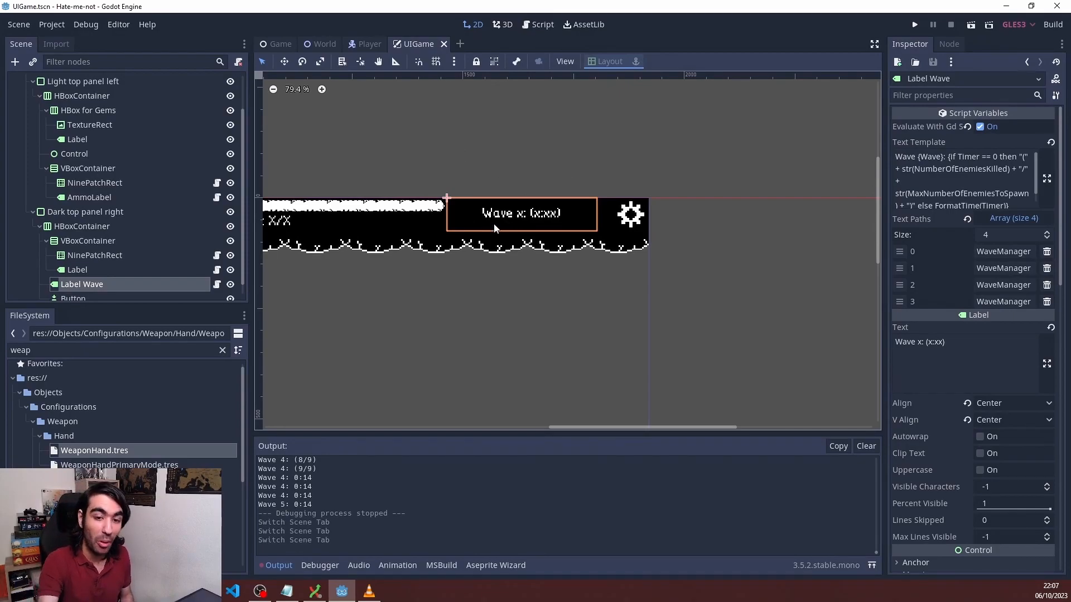
mouse_move(505, 232)
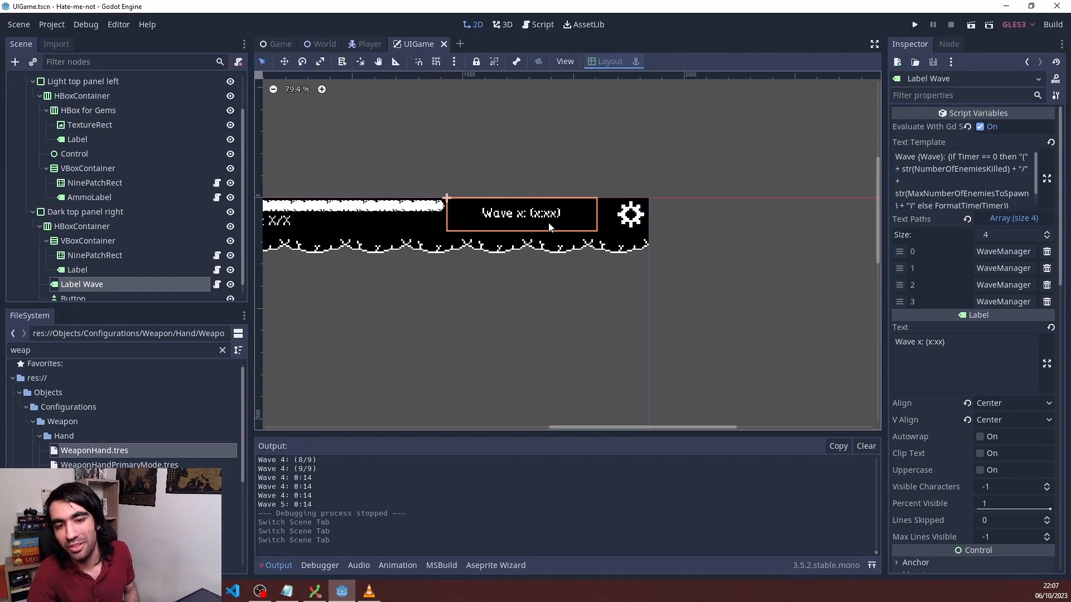
mouse_move(506, 188)
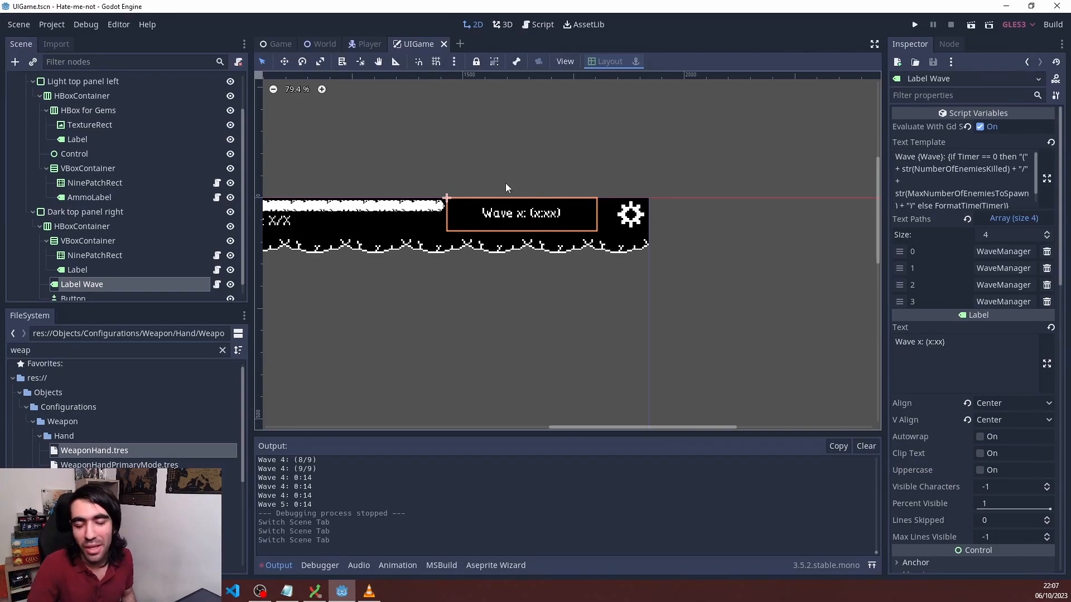
mouse_move(523, 160)
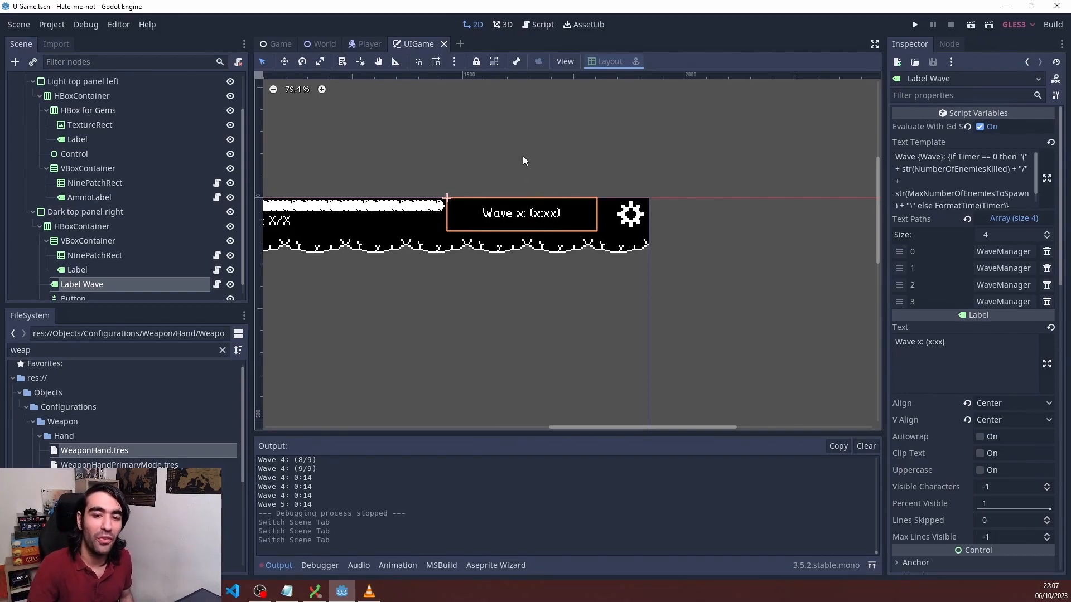
mouse_move(532, 185)
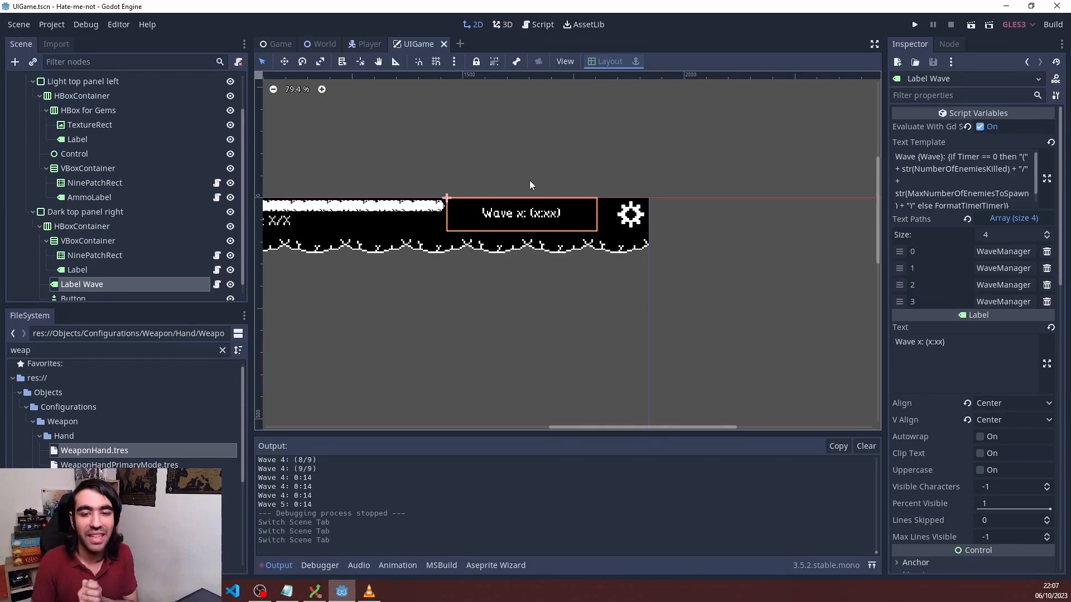
mouse_move(837, 168)
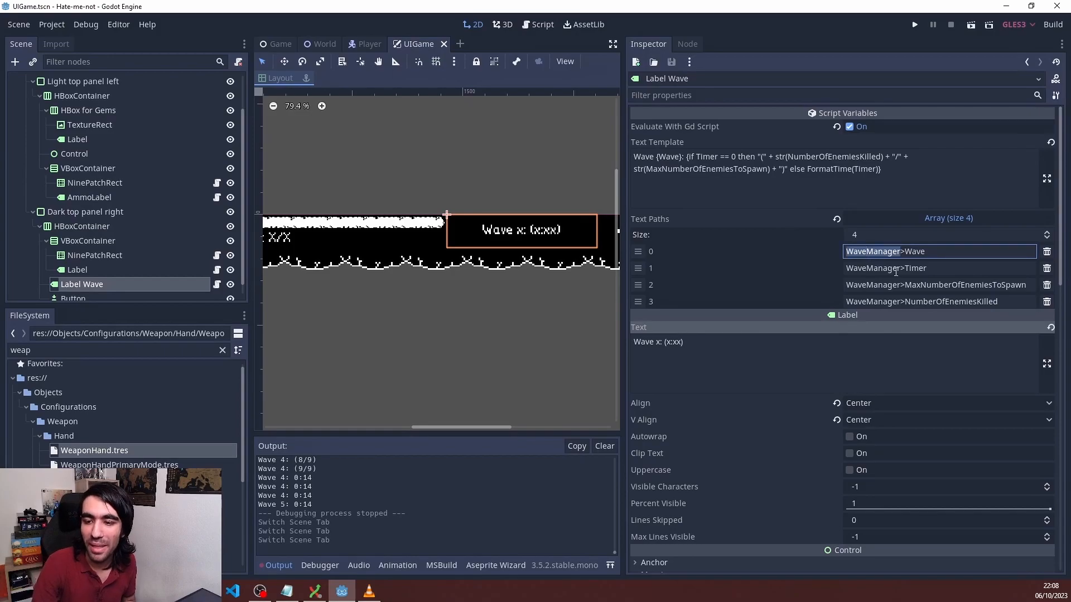
left_click(939, 268)
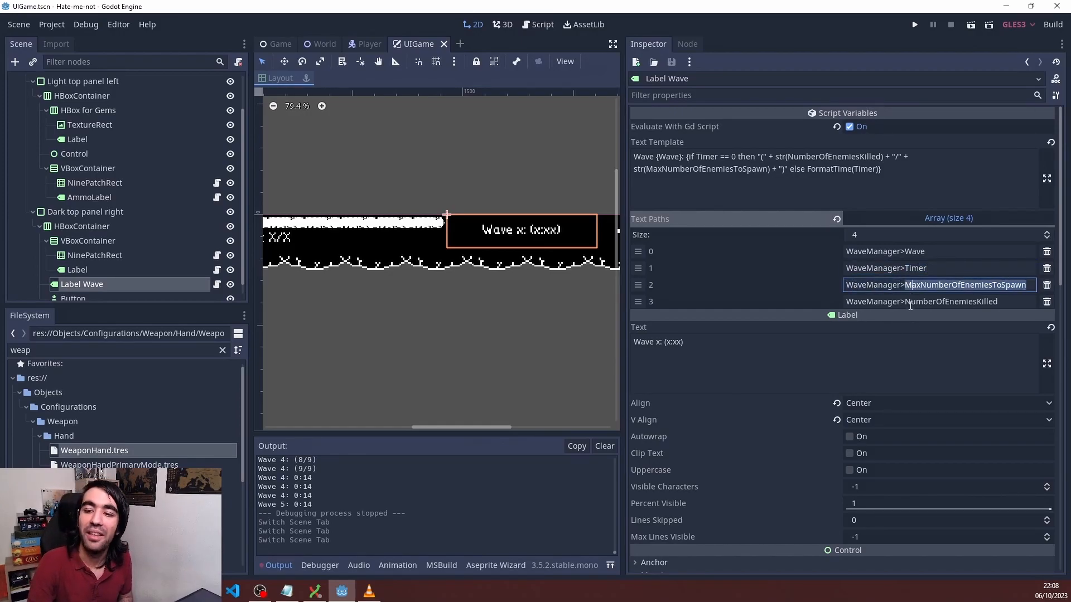
left_click(936, 301)
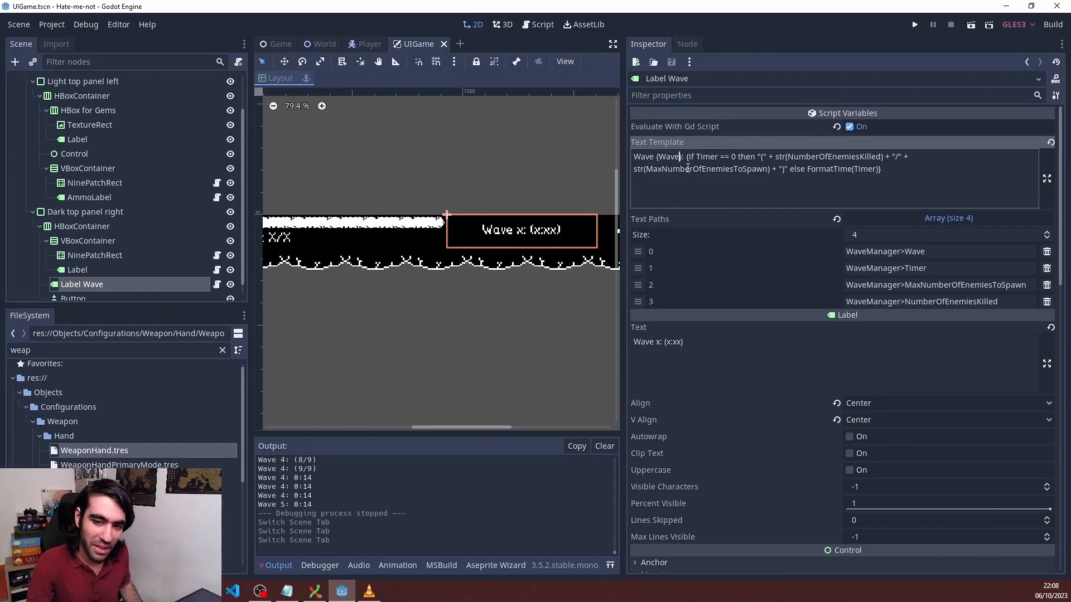
type("*")
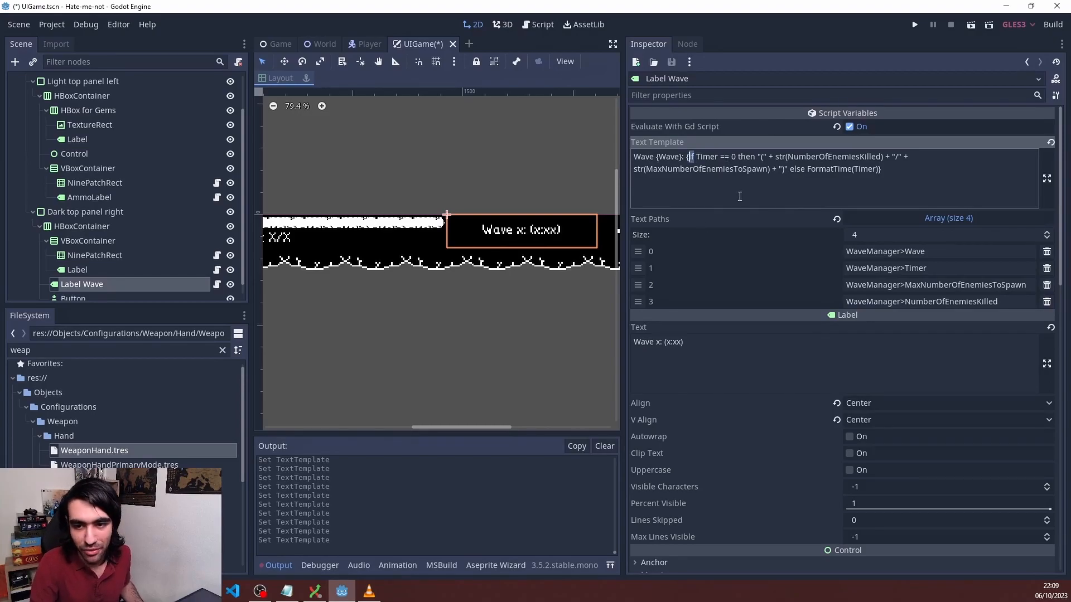
double_click(746, 156)
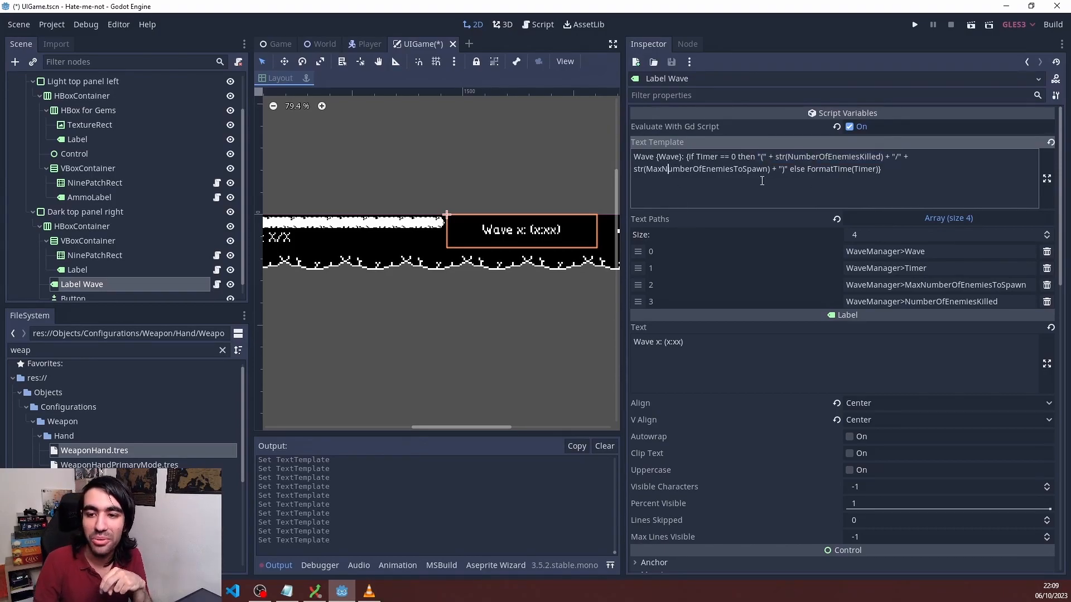
double_click(829, 169)
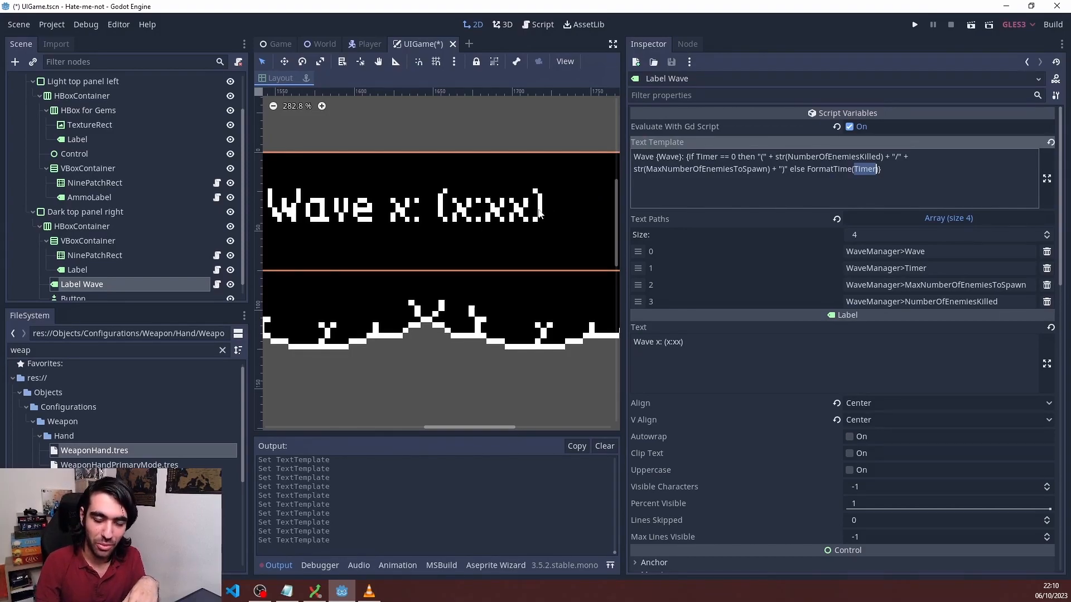
mouse_move(536, 274)
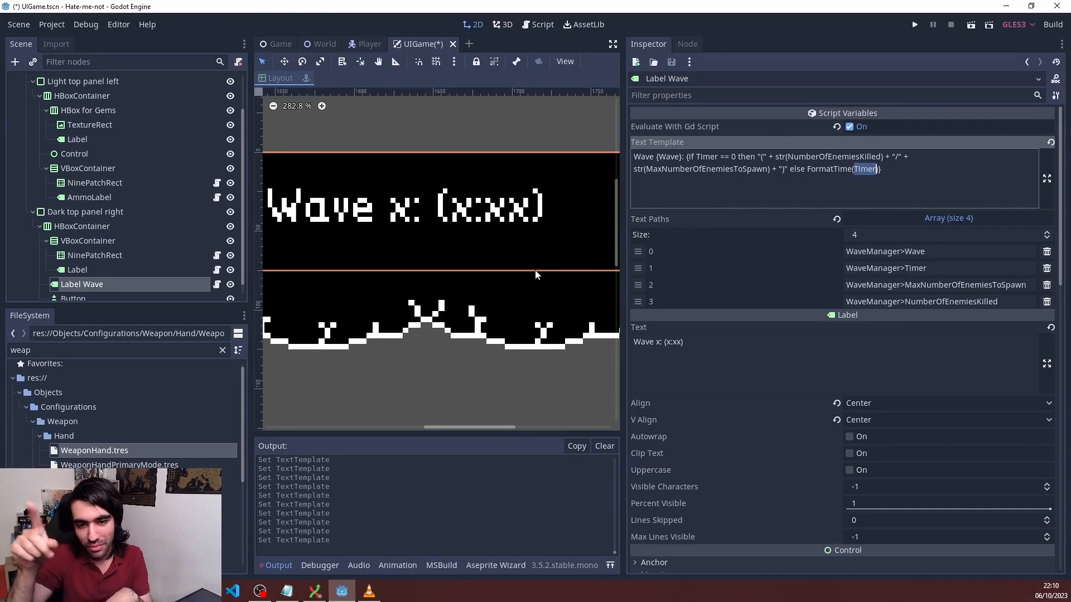
mouse_move(550, 213)
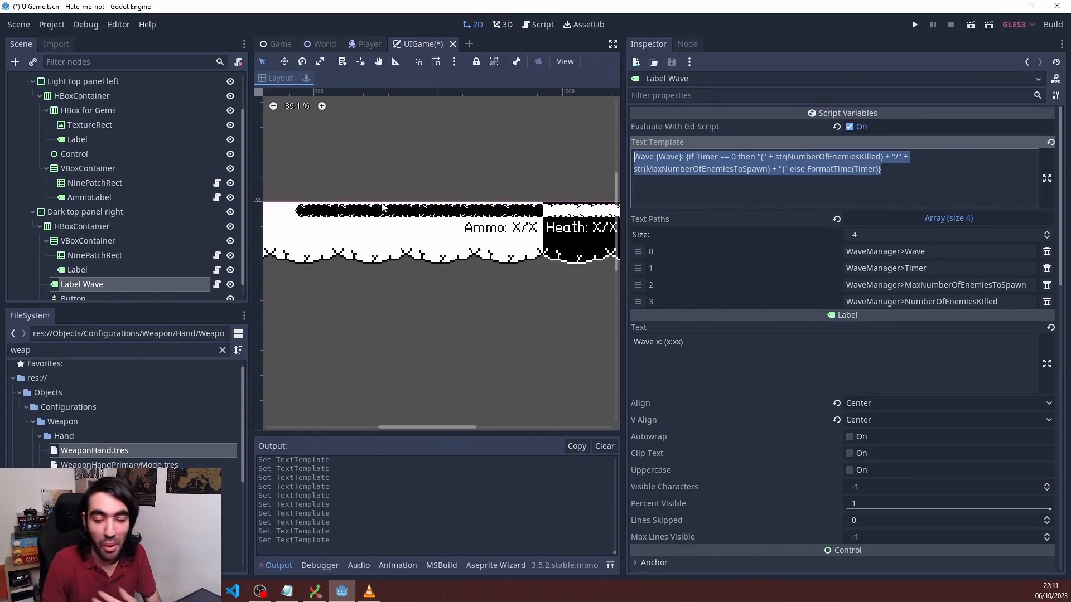
mouse_move(628, 243)
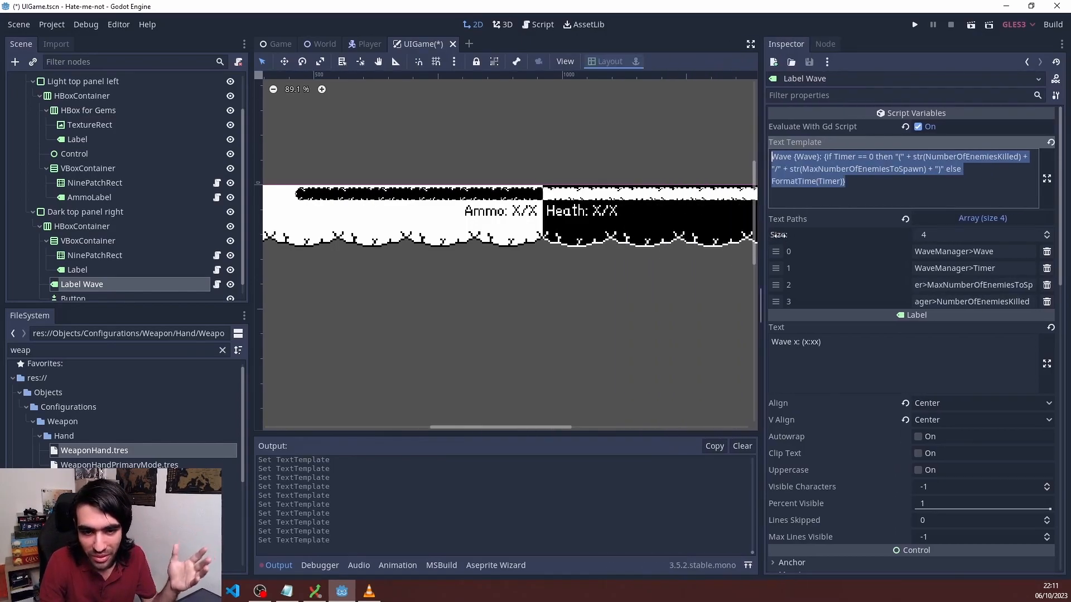
left_click(94, 182)
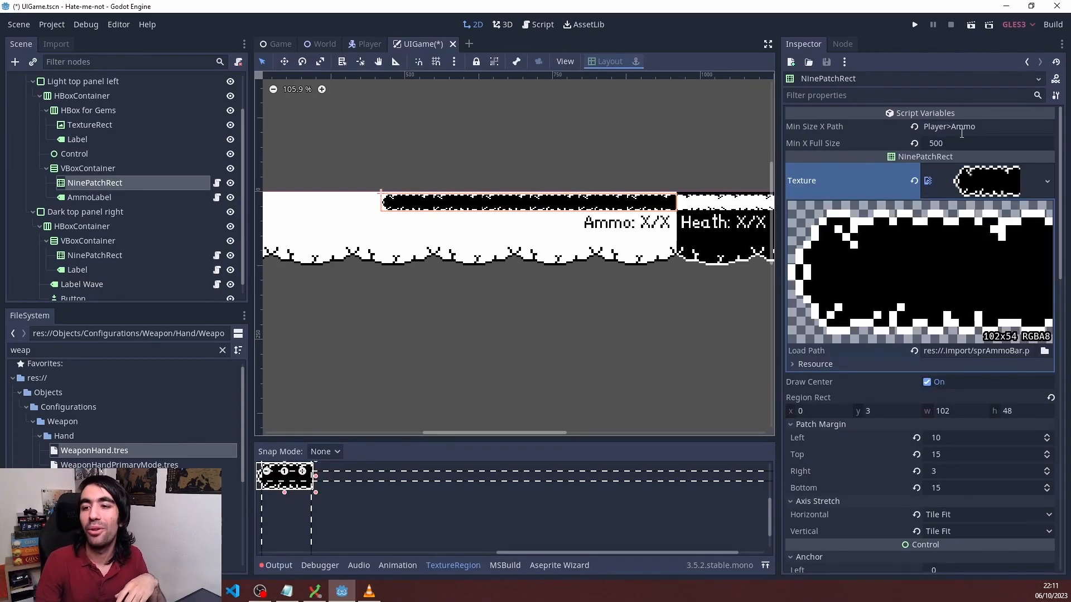
- Point out the NinePatchRect ammo bar's Min Size X Path bound to Player>Ammo
left_click(983, 127)
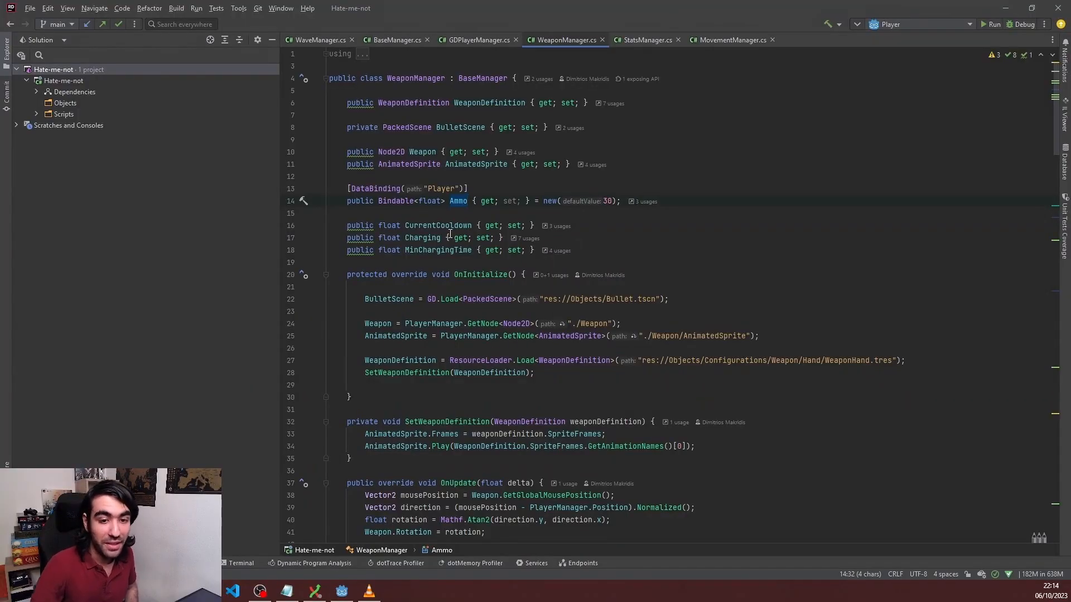
mouse_move(457, 201)
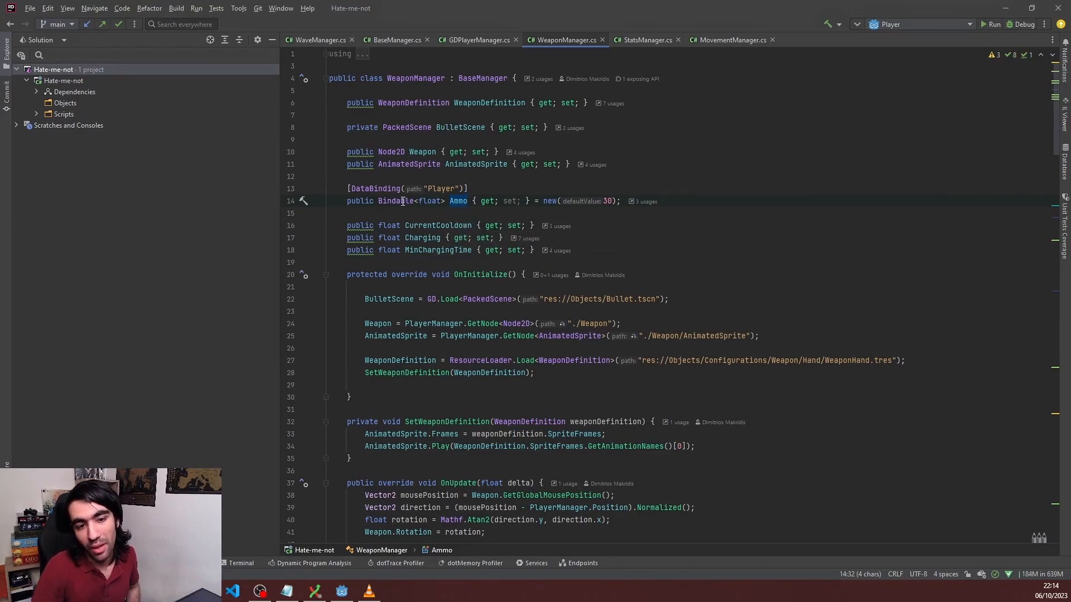
double_click(393, 200)
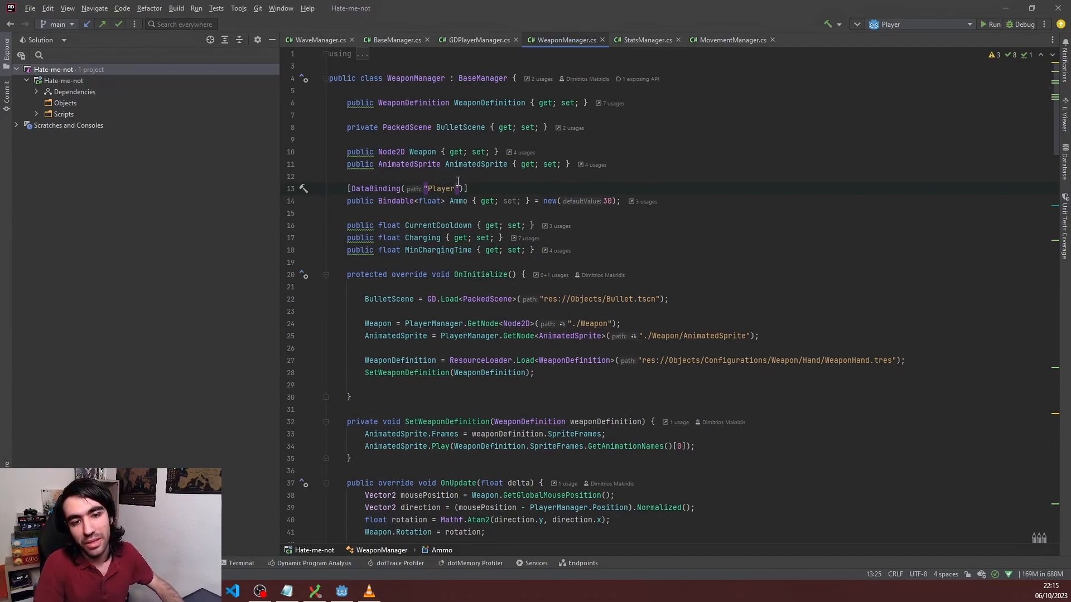
type(">")
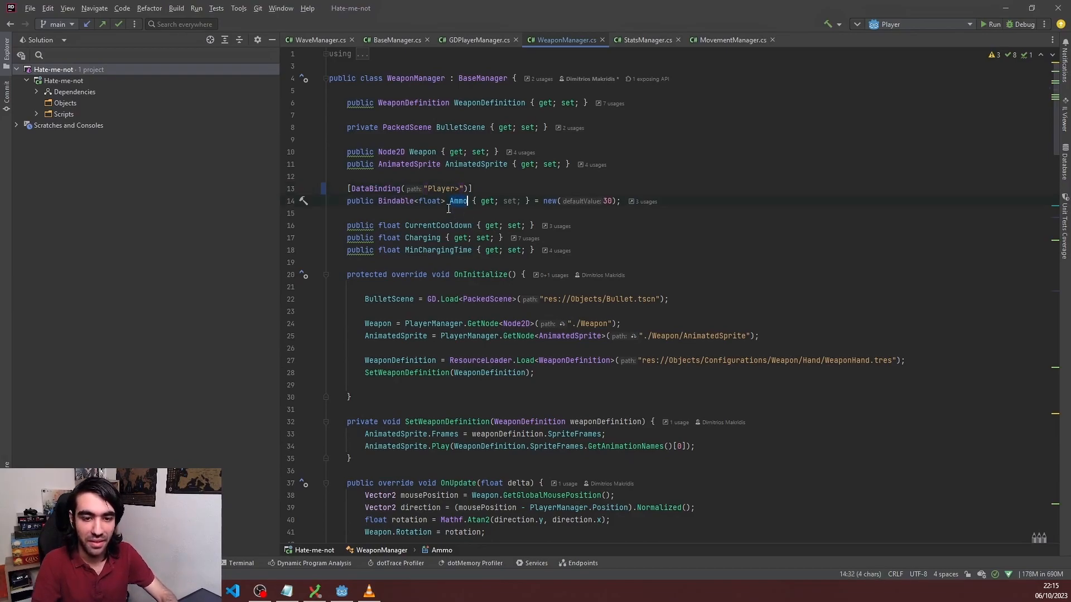
type("Ammo")
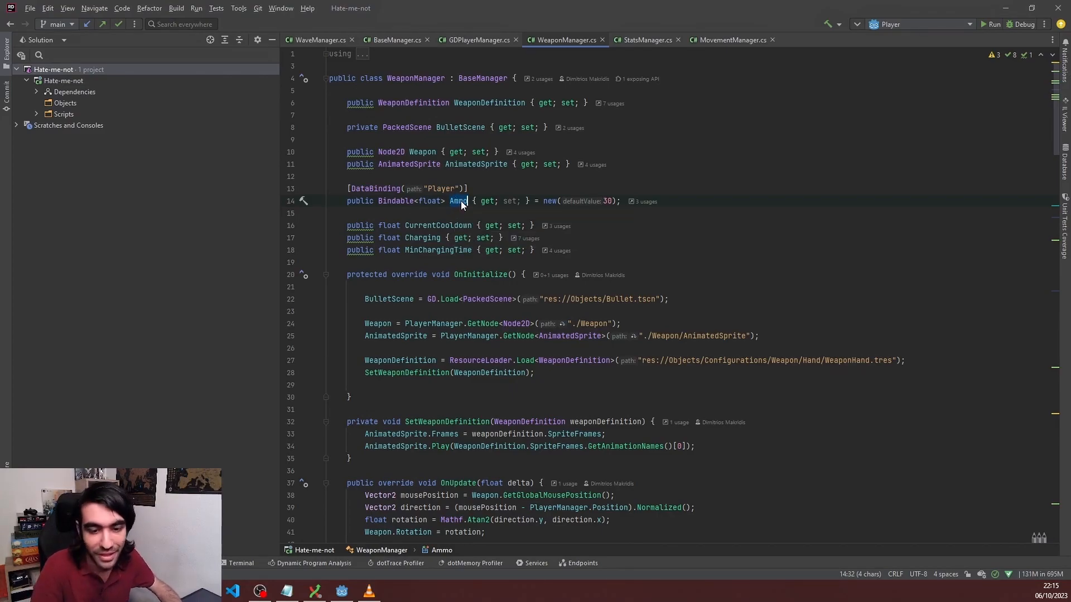
- Review ProcessDataBindings, then WaveManager's MaxNumberOfEnemiesToSpawn and Timer bindables
scroll("down", 3)
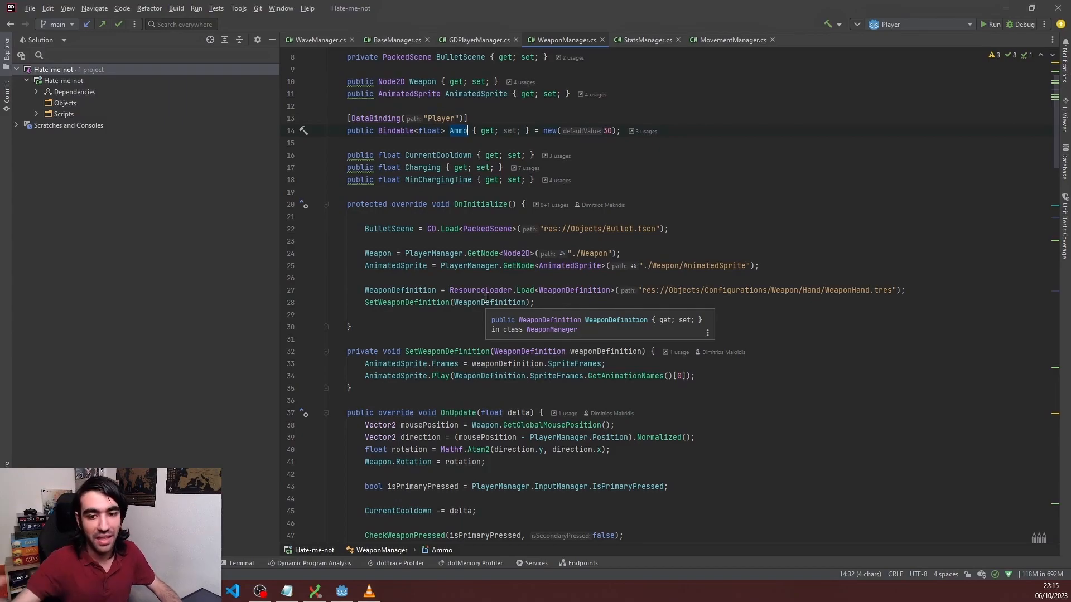
left_click(472, 39)
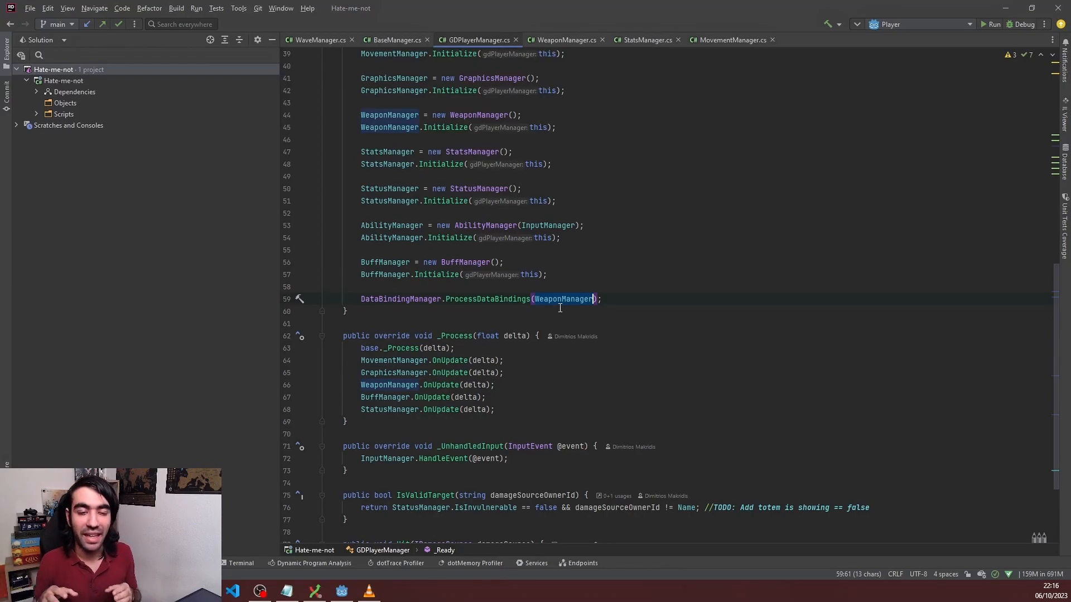
left_click(392, 39)
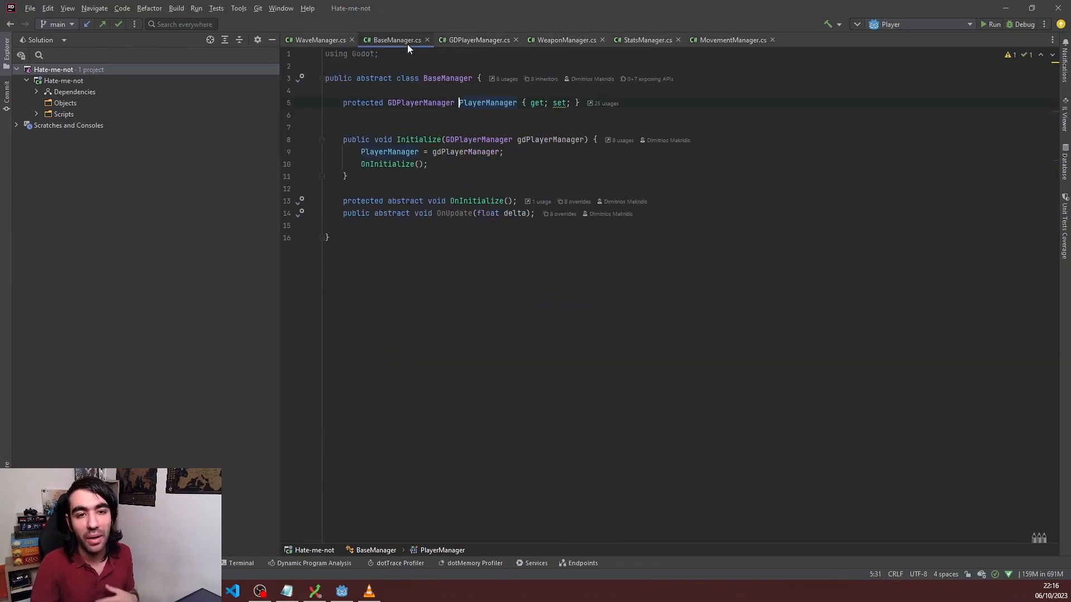
left_click(317, 40)
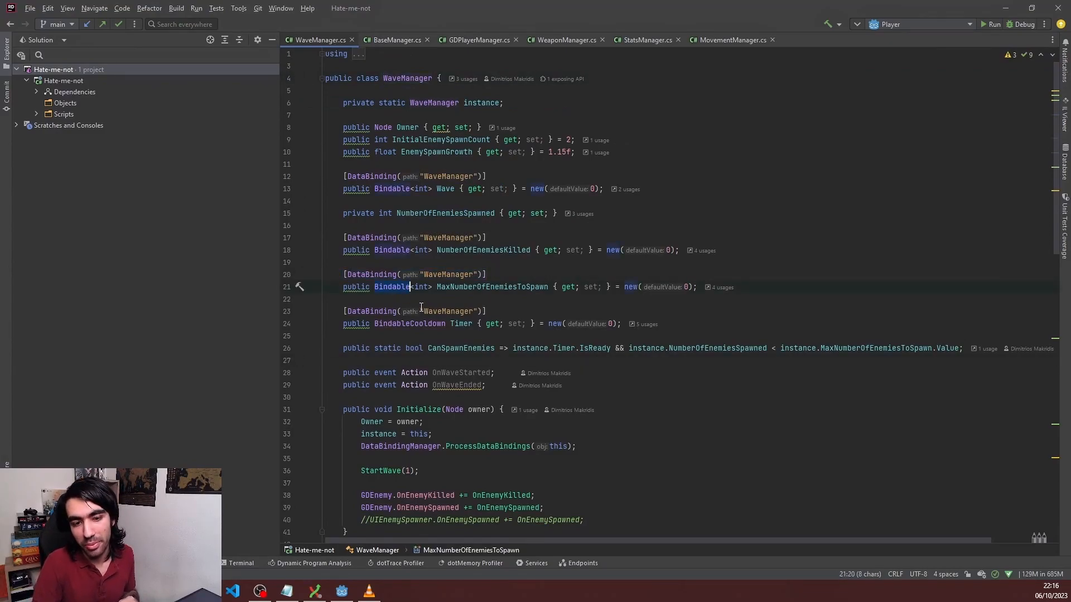
left_click(419, 311)
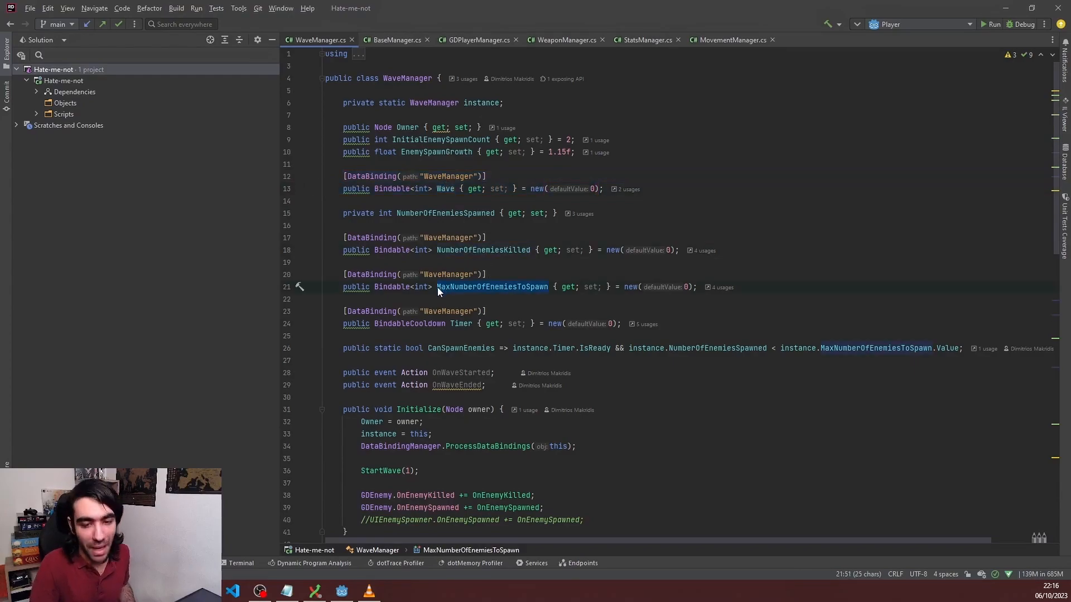
mouse_move(456, 328)
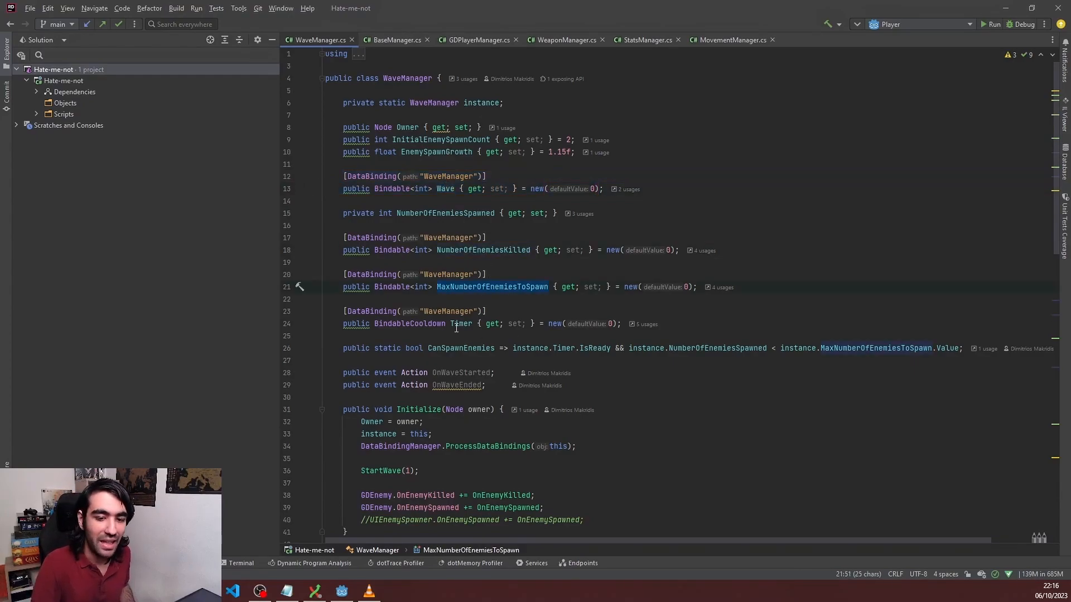
left_click(461, 323)
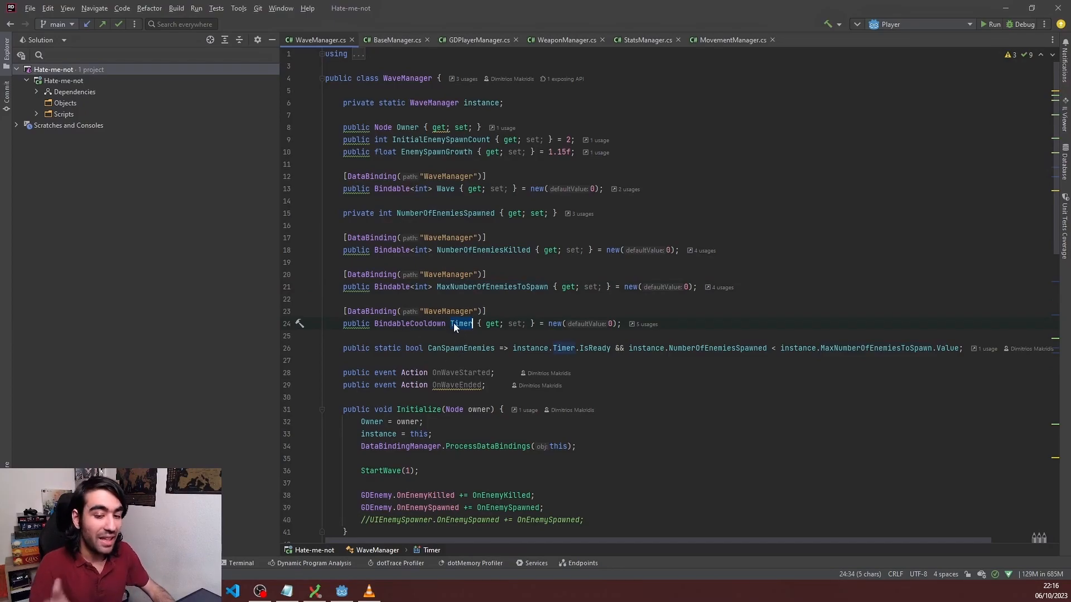